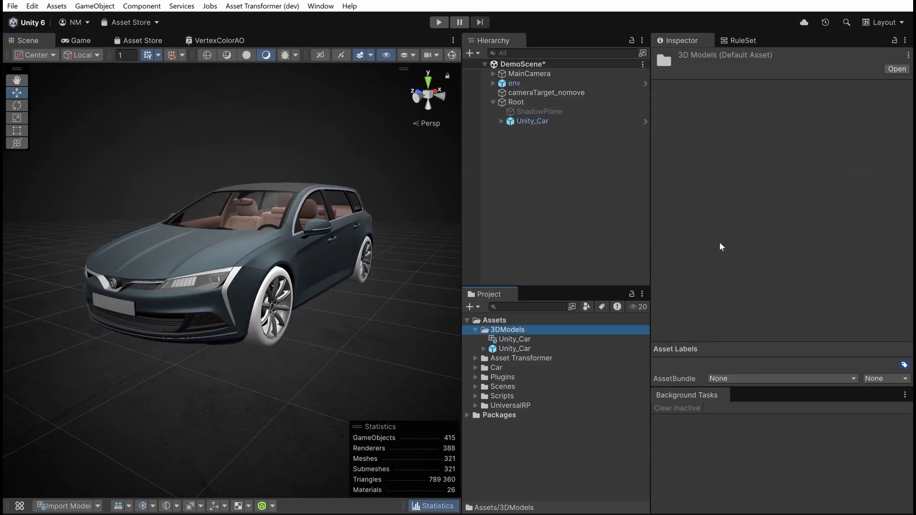
Add a rule that gets plate_01 and filters by MeshFilter component and name Contains
click(511, 339)
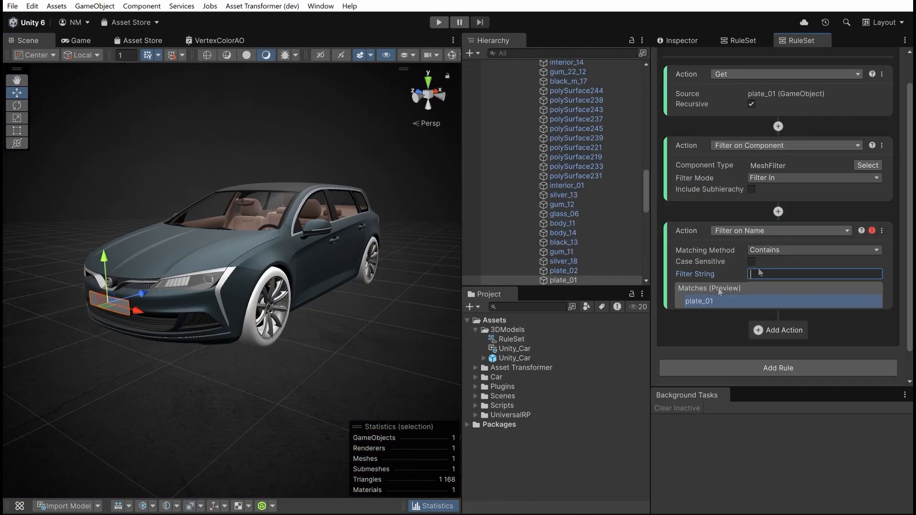
Add a Generate AO (Vertex Colors) rule that gets d_glass_03 recursively
click(784, 330)
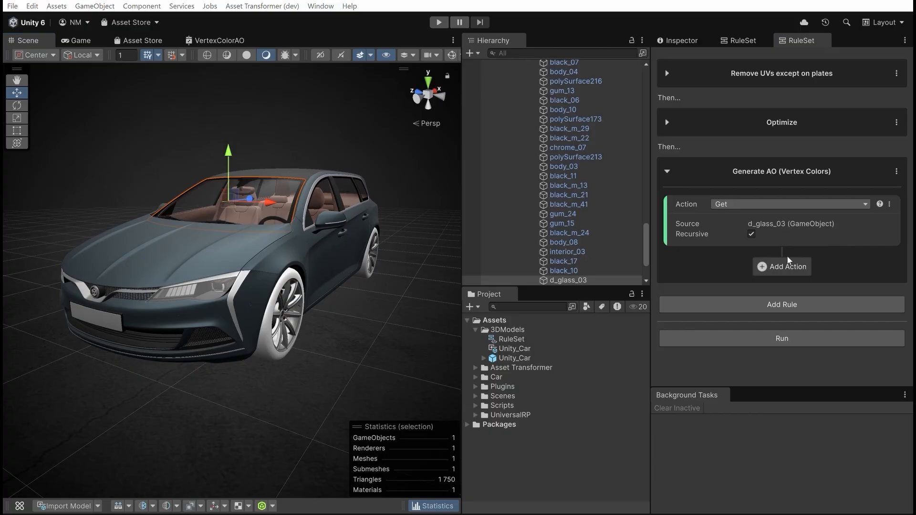
Filter out objects named 'glass' from the AO rule, run the RuleSet, and play the scene
click(782, 266)
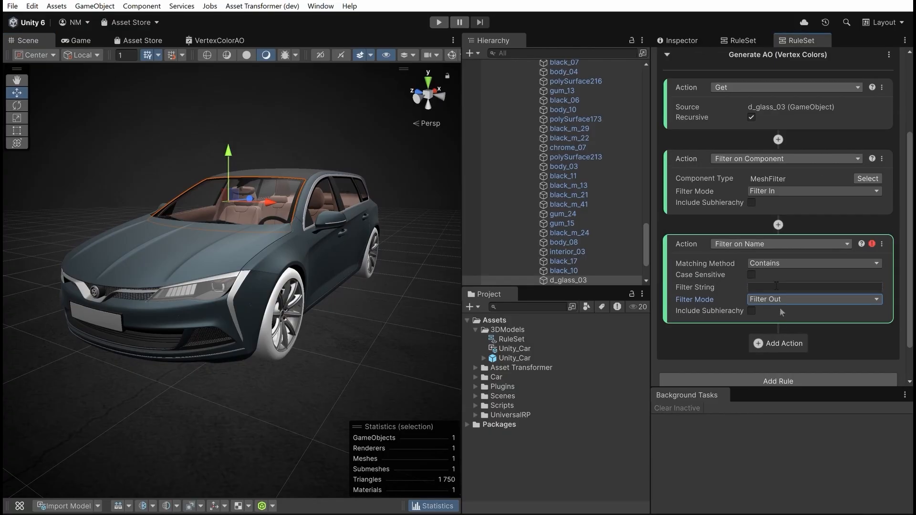
text(glass)
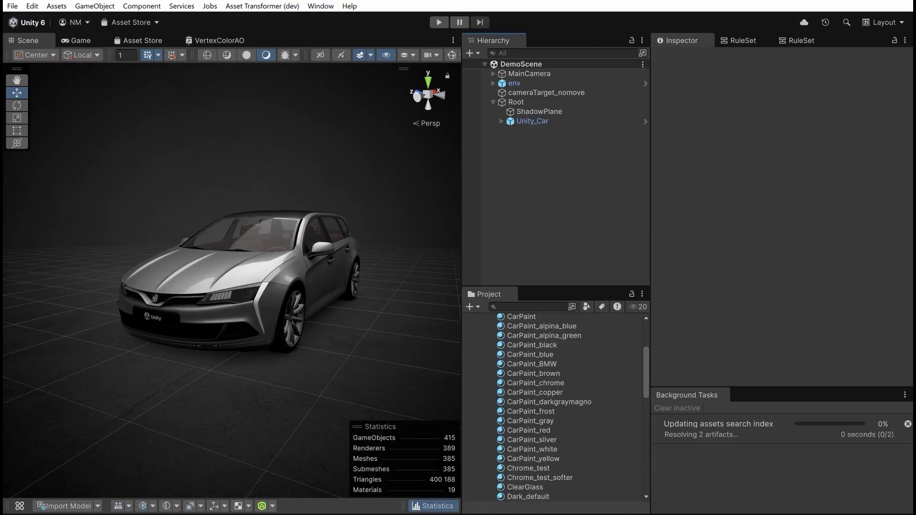
click(438, 22)
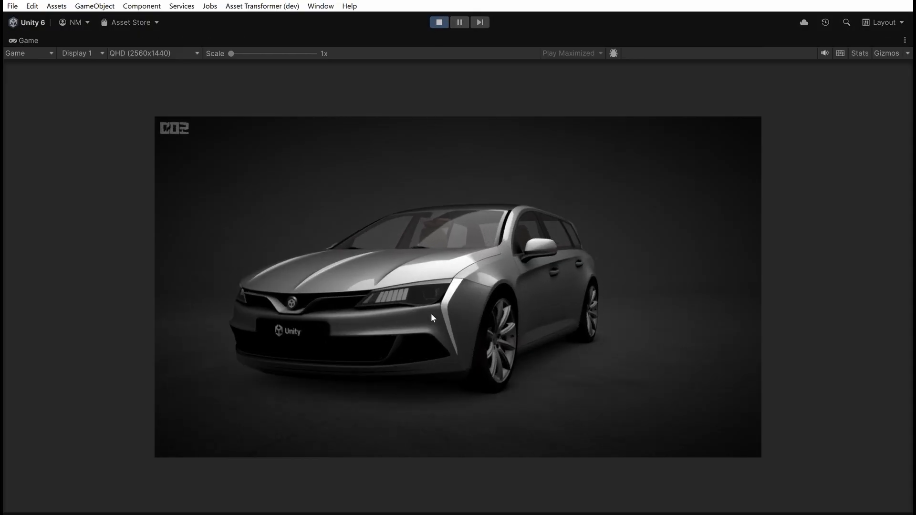